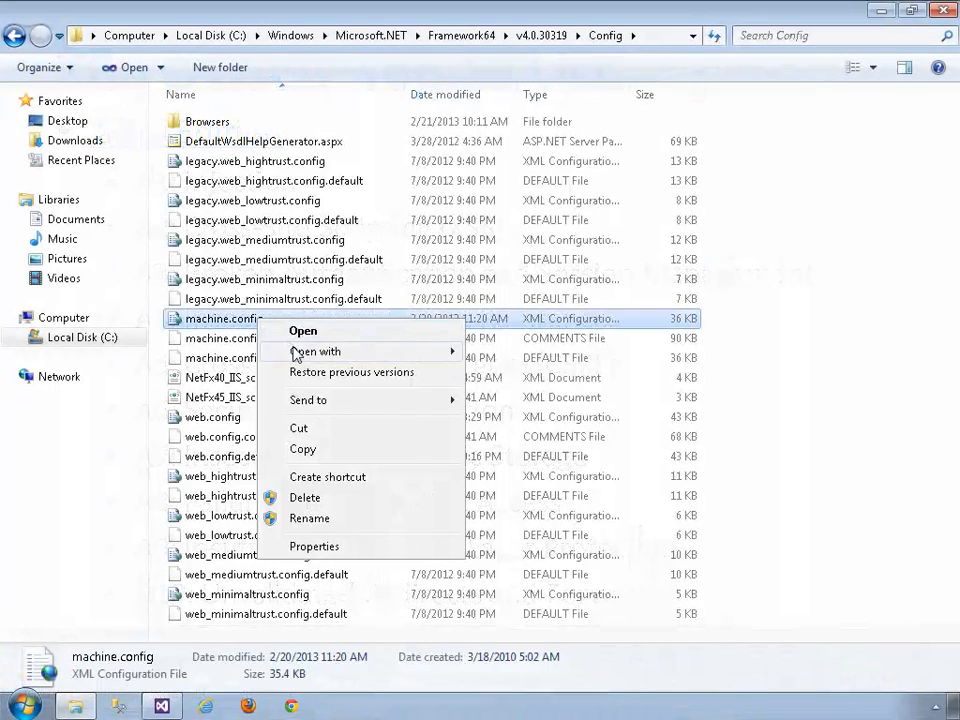
- Bring up the Open with options for machine.config in the Framework64 v4.0.30319 Config folder
click(303, 330)
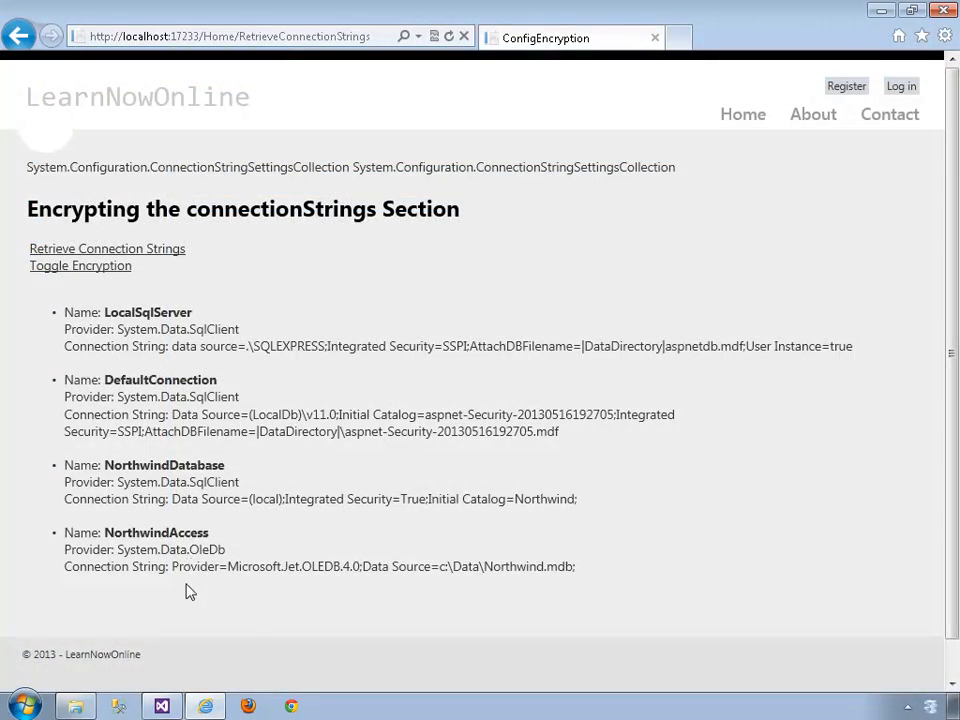
mouse_move(194, 597)
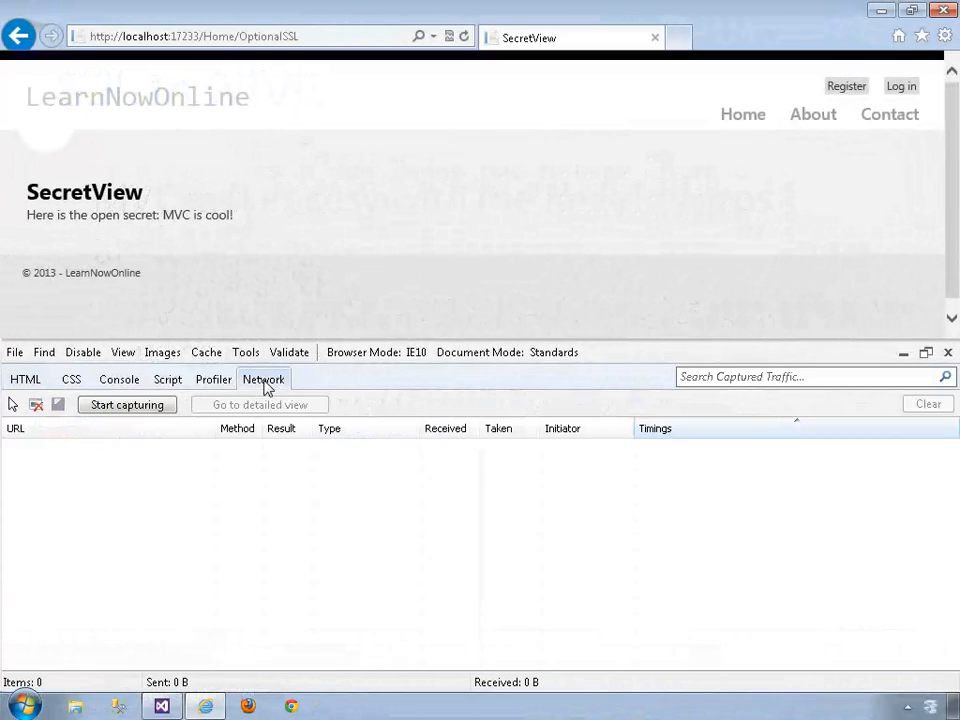
- Capture traffic while visiting Home, Optional SSL and Require SSL, then inspect that request's headers
click(126, 404)
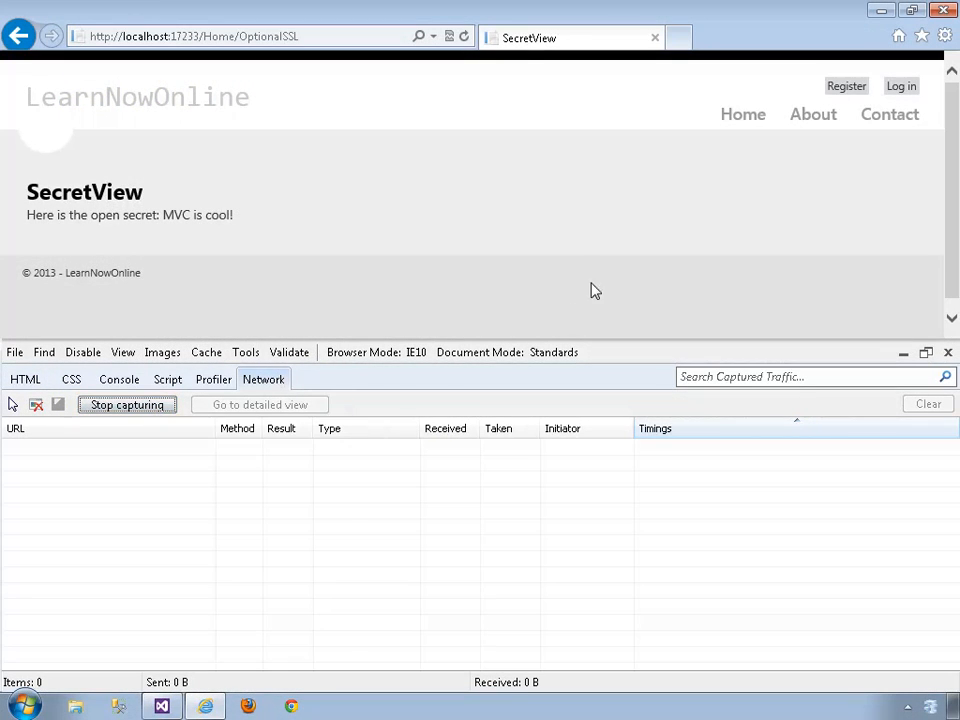
click(742, 114)
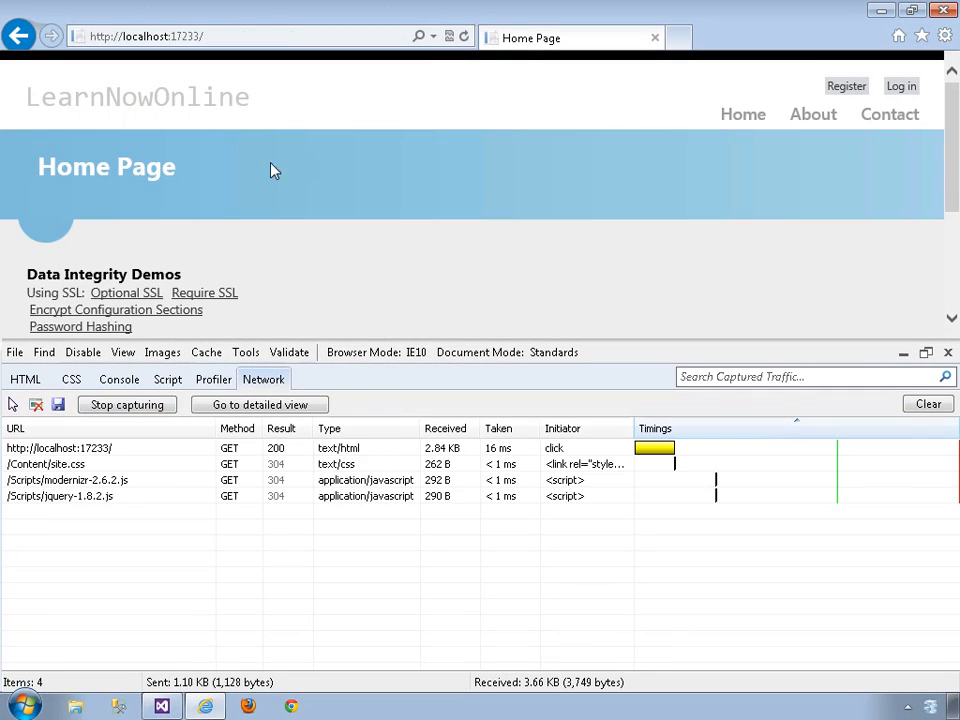
click(126, 292)
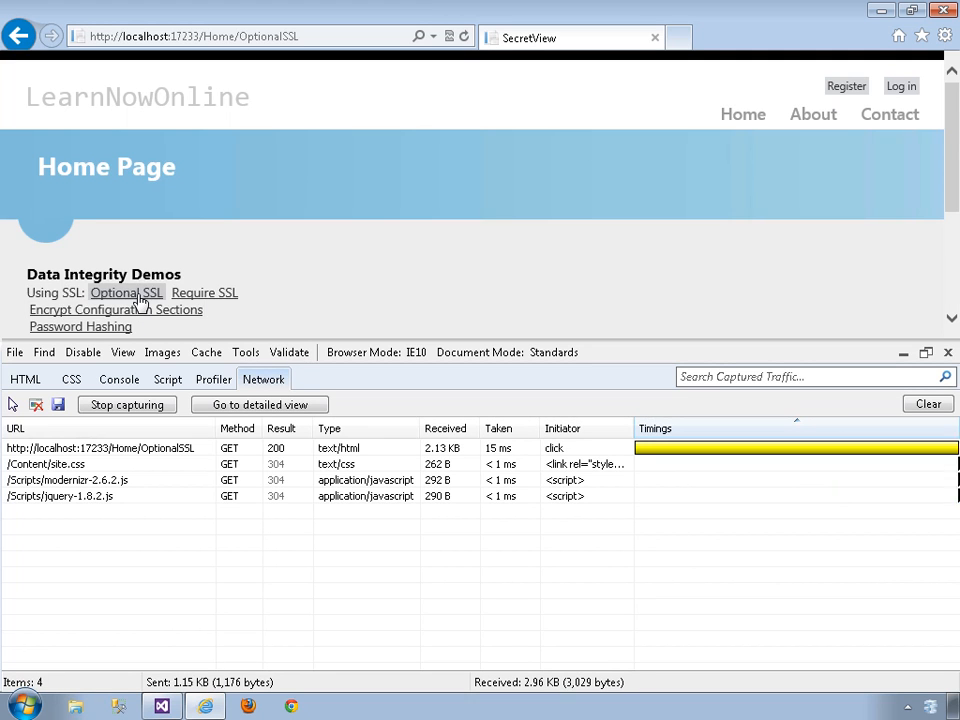
click(204, 292)
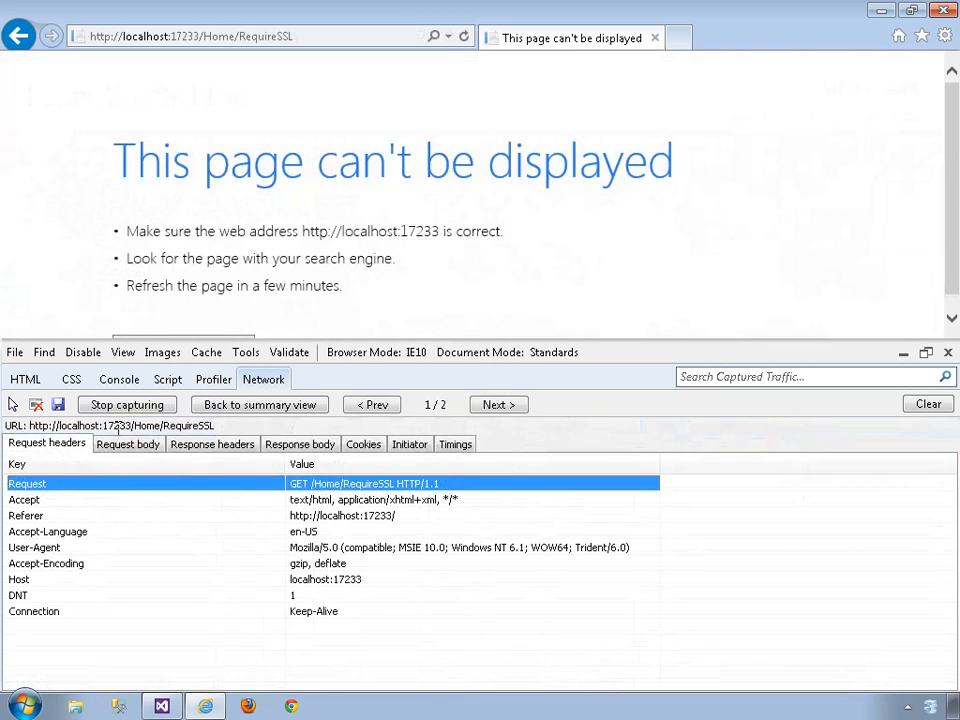
click(212, 444)
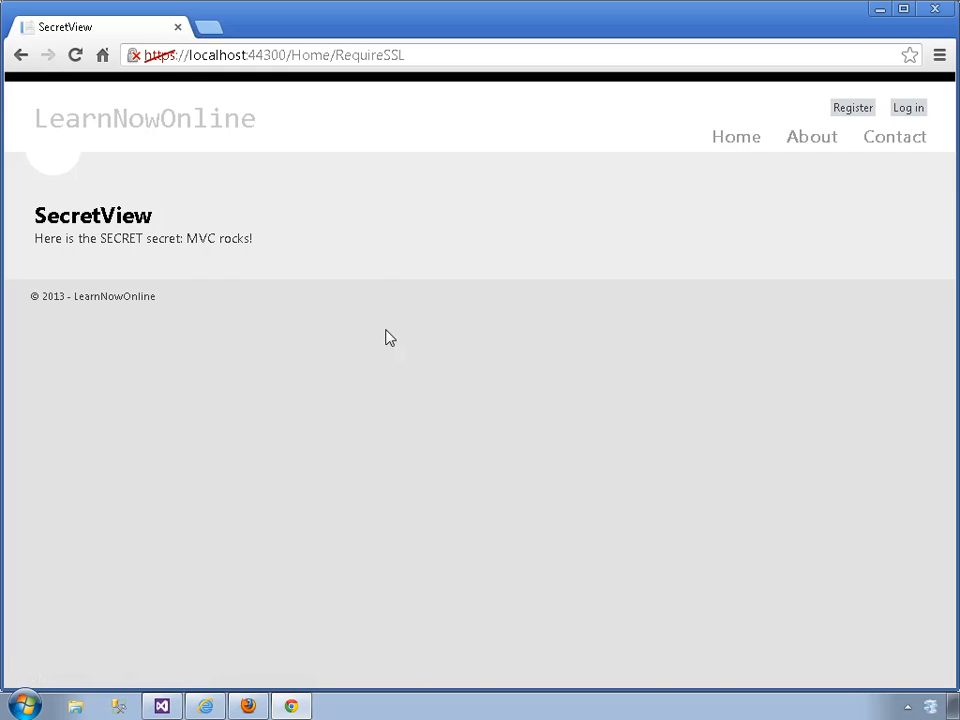
mouse_move(162, 78)
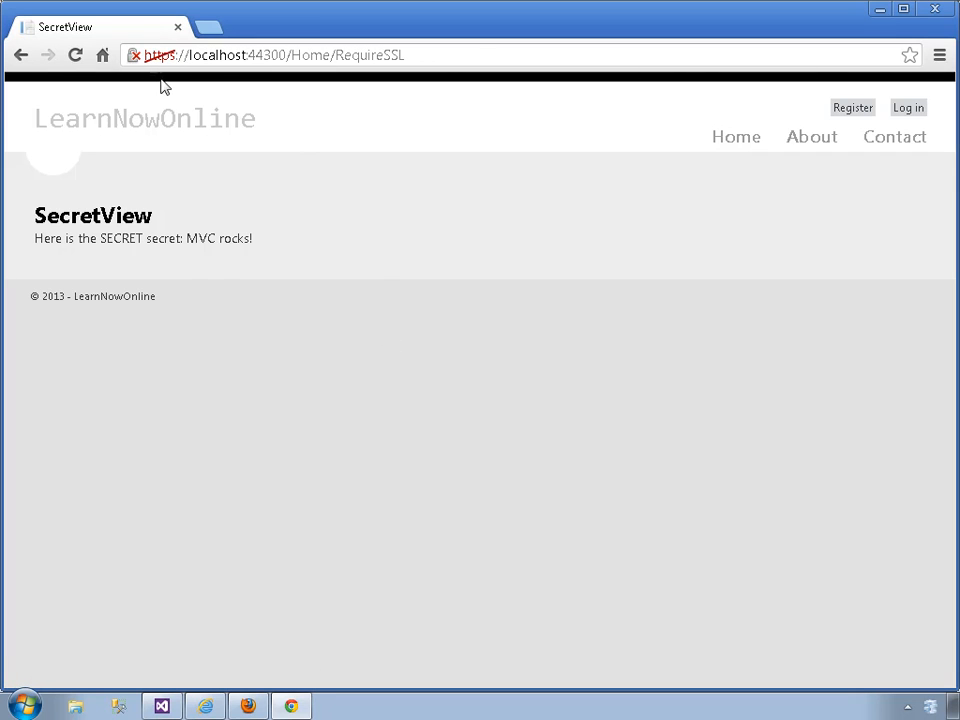